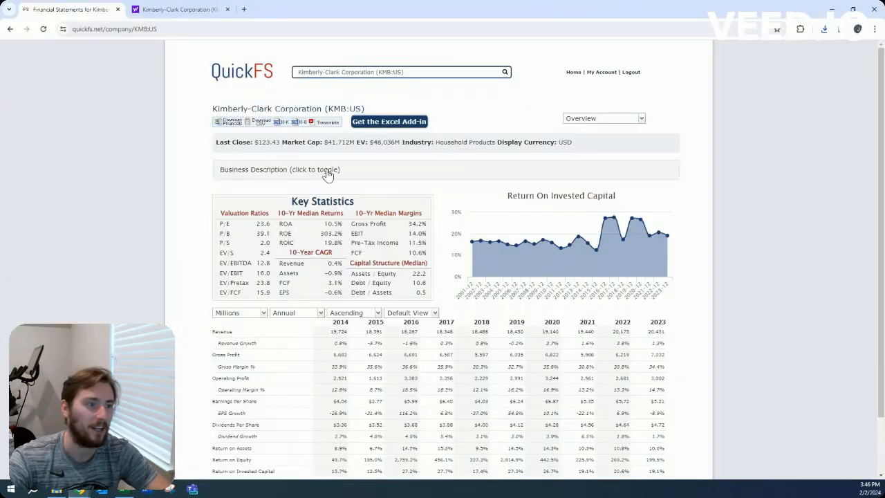
Expand Kimberly-Clark's business description to show the full company overview text
left_click(279, 169)
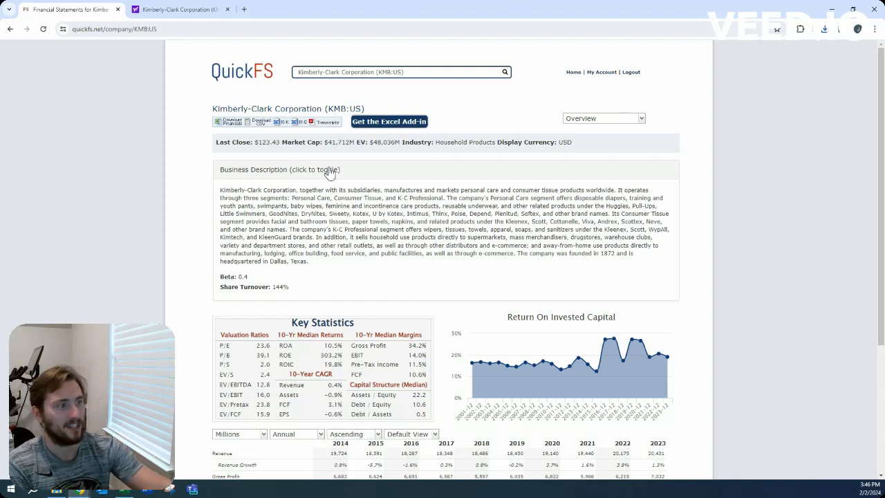
mouse_move(315, 243)
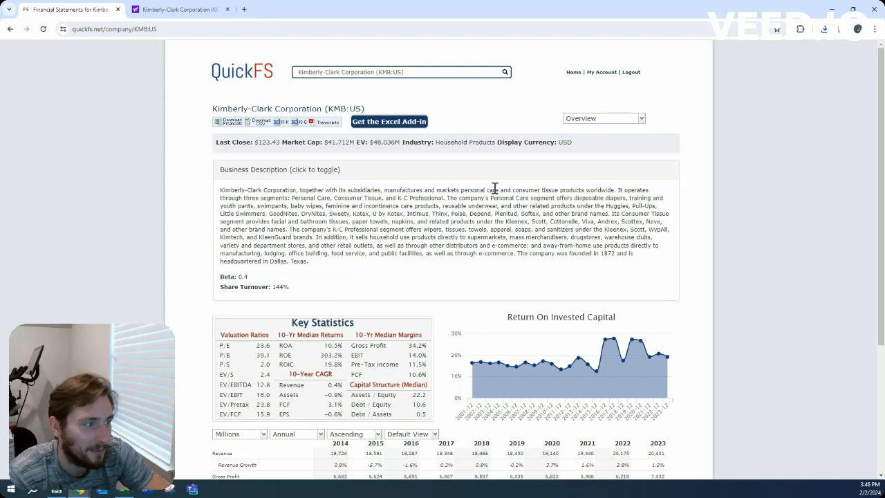
mouse_move(556, 220)
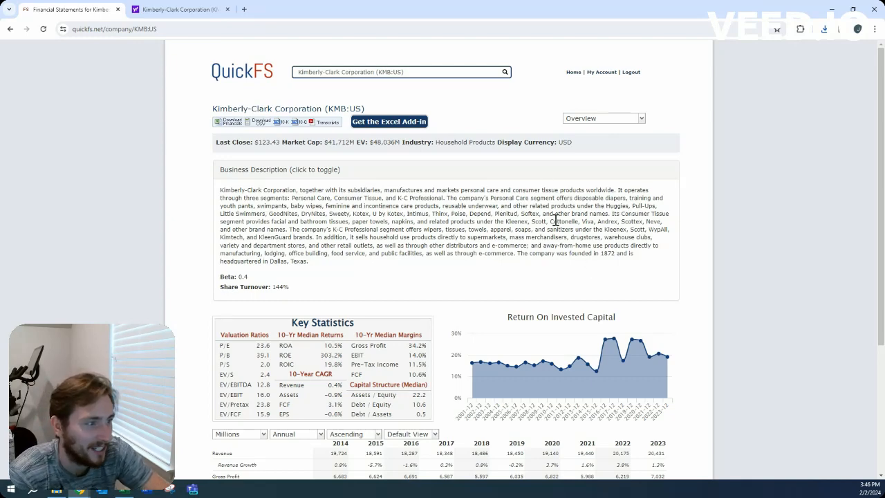
Collapse the business description so key statistics and annual financials are visible again
left_click(279, 168)
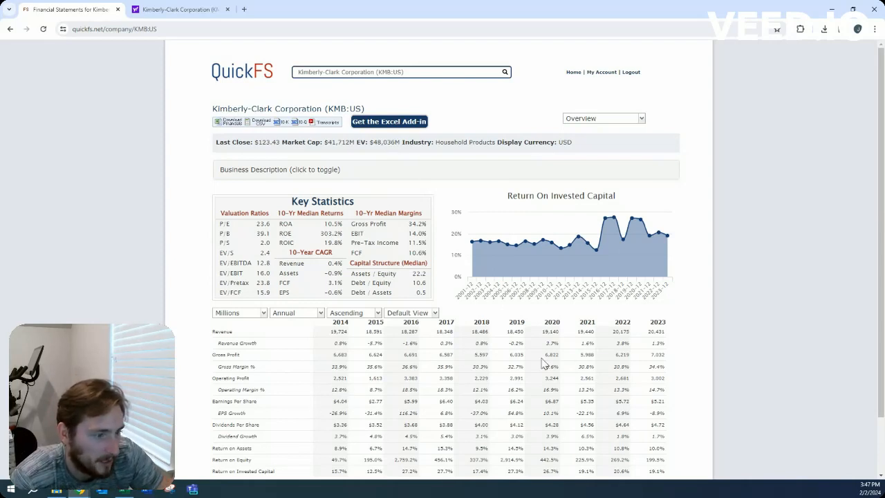
mouse_move(348, 371)
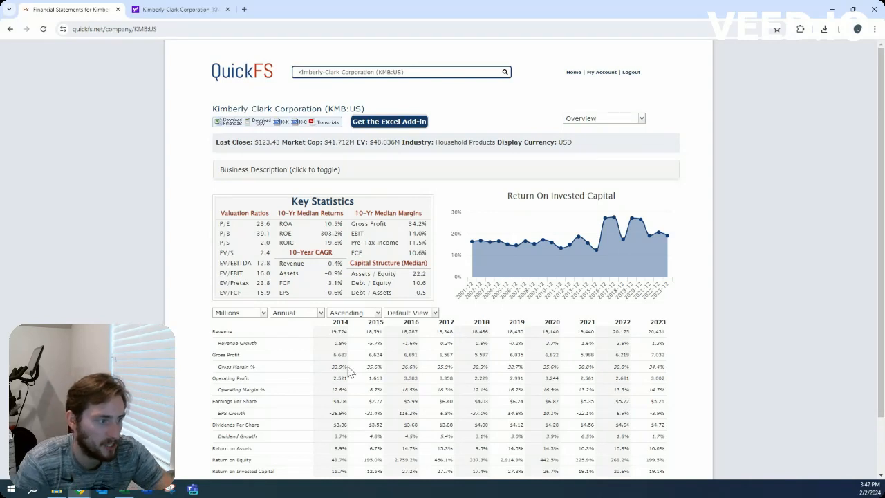
mouse_move(319, 395)
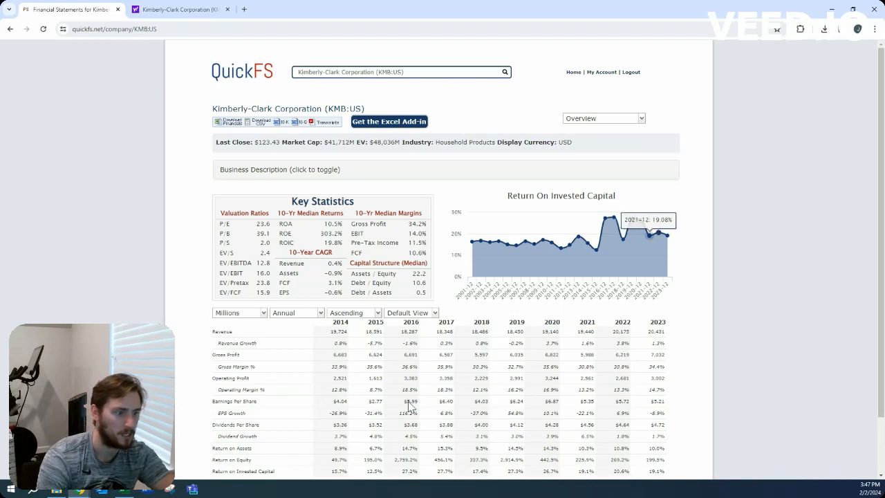
mouse_move(387, 424)
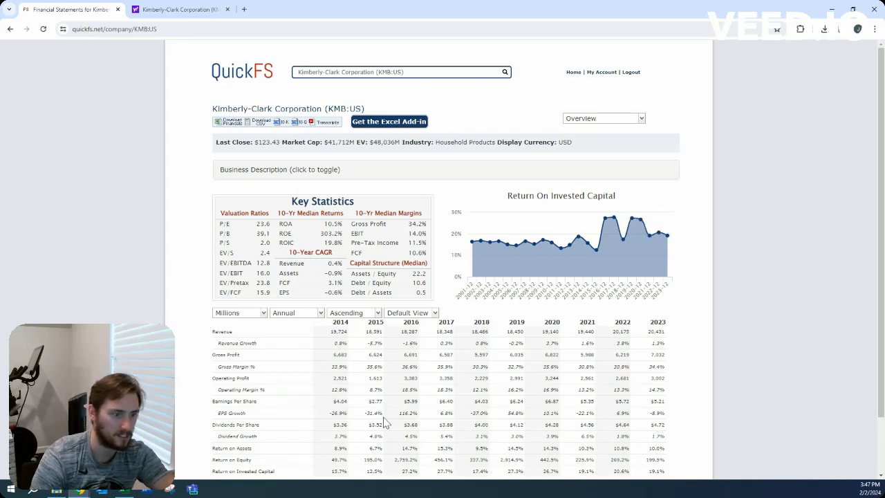
mouse_move(346, 442)
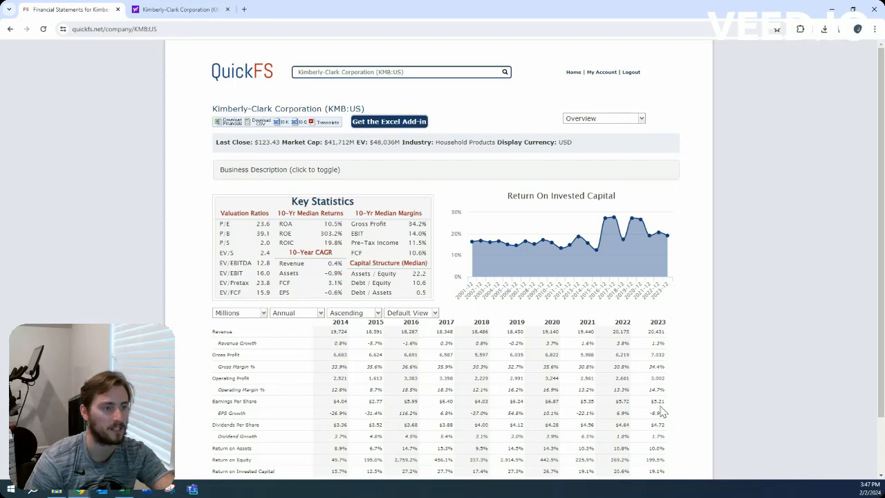
View Kimberly-Clark's balance sheet, then switch to the annual cash flow statement
left_click(603, 119)
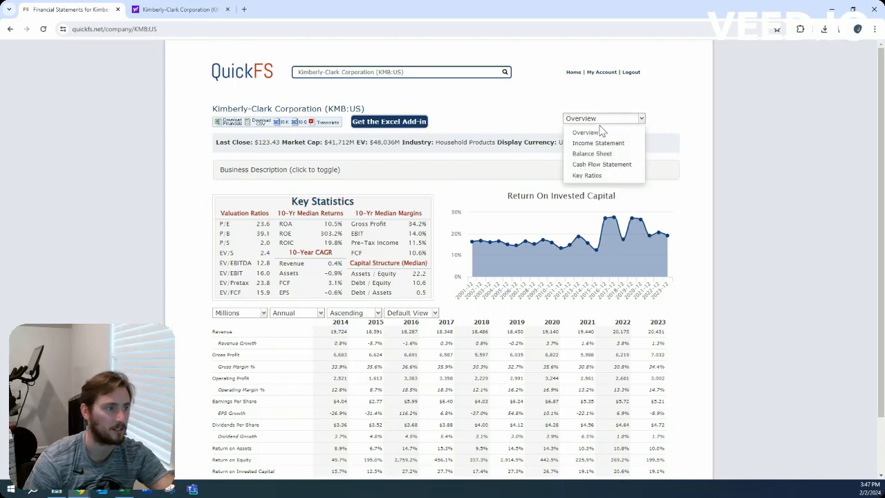
left_click(592, 154)
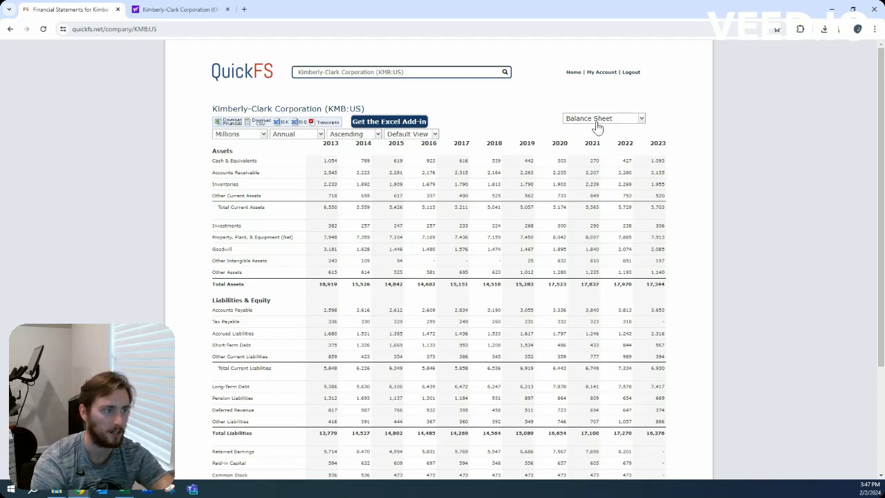
left_click(603, 118)
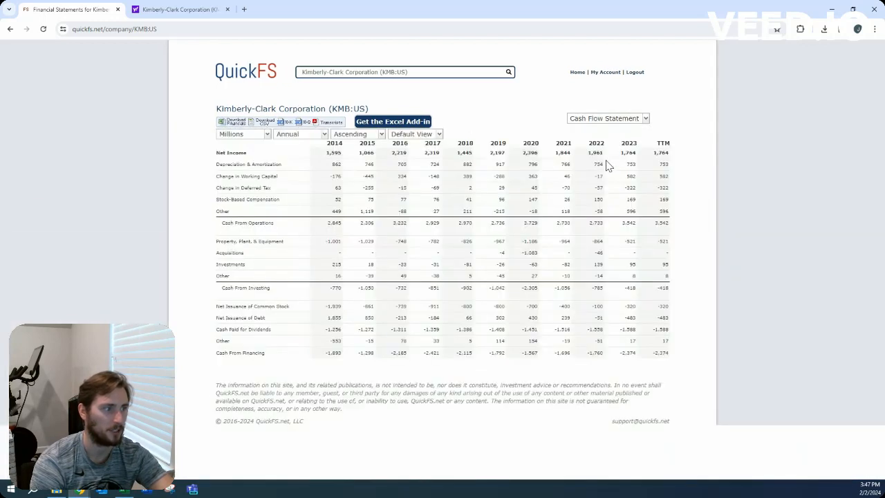
mouse_move(642, 242)
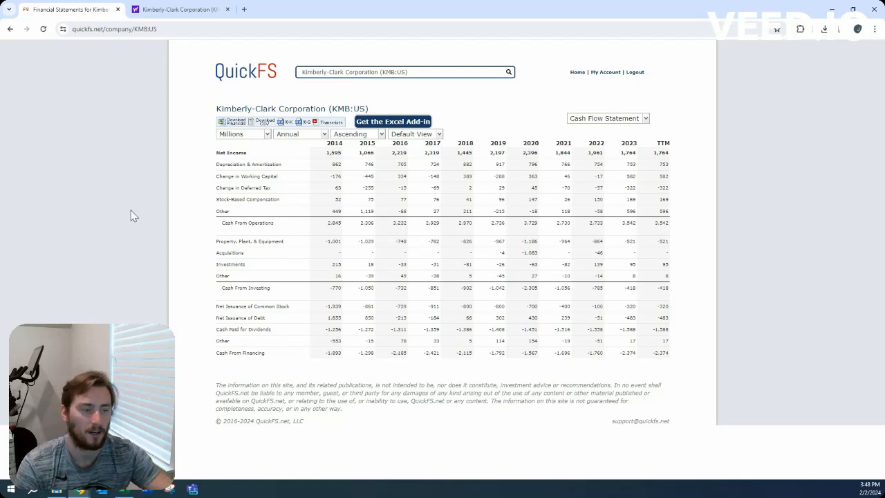
mouse_move(551, 275)
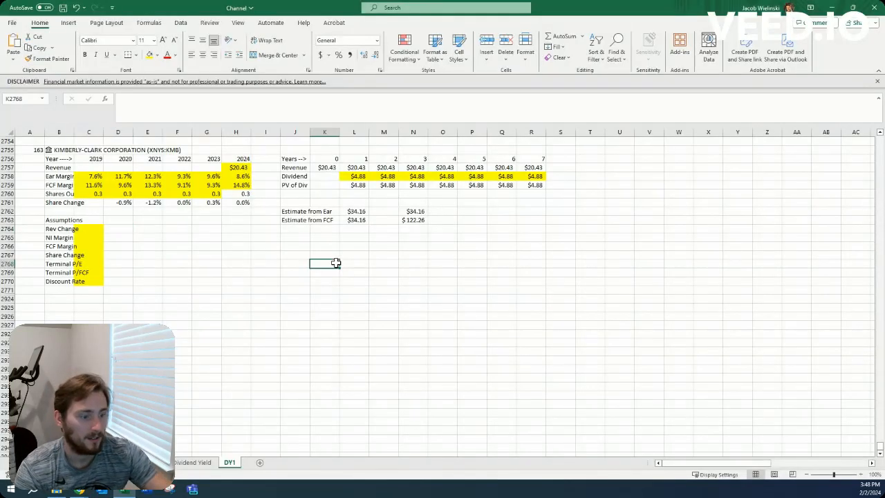
Work out the quick ratio =1.6/2. in a spare cell of the DY1 sheet
type("=1.6/2.")
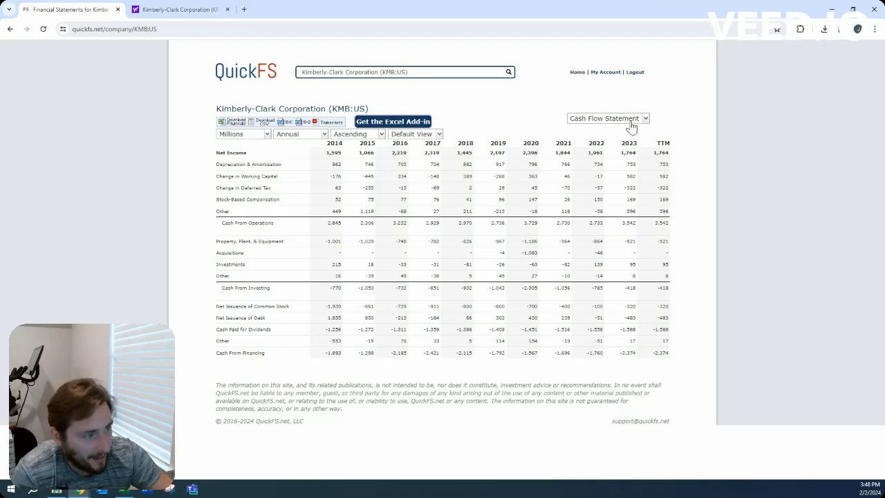
Revisit the overview and business description, then return to the annual cash flow statement
left_click(608, 117)
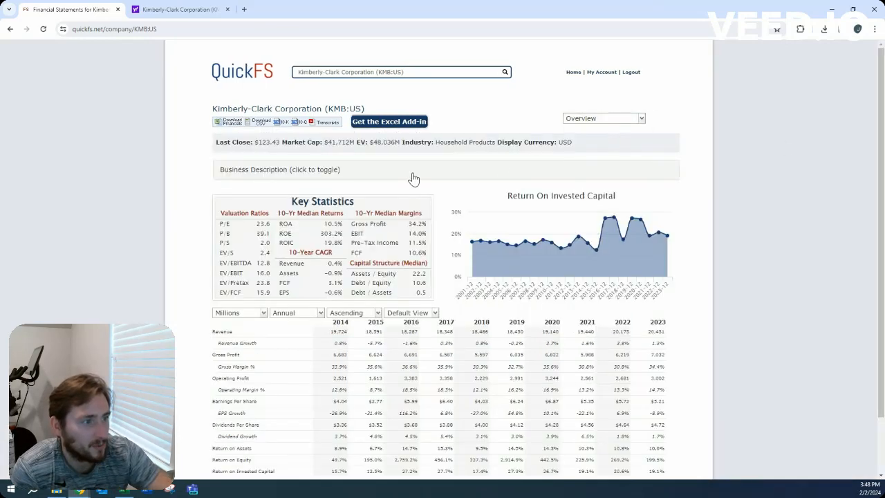
left_click(279, 169)
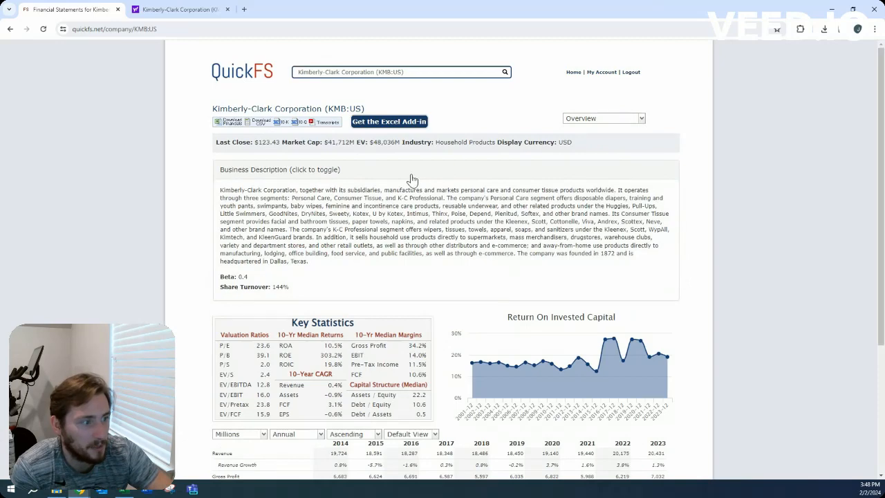
left_click(603, 117)
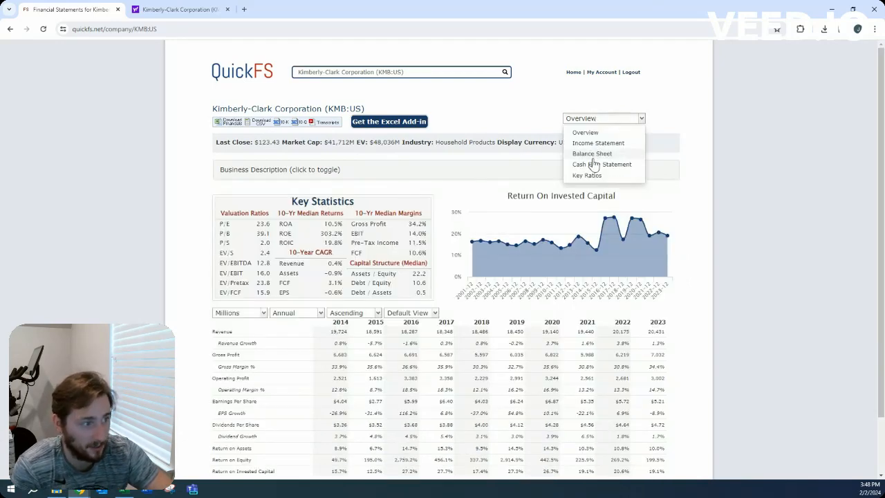
left_click(602, 164)
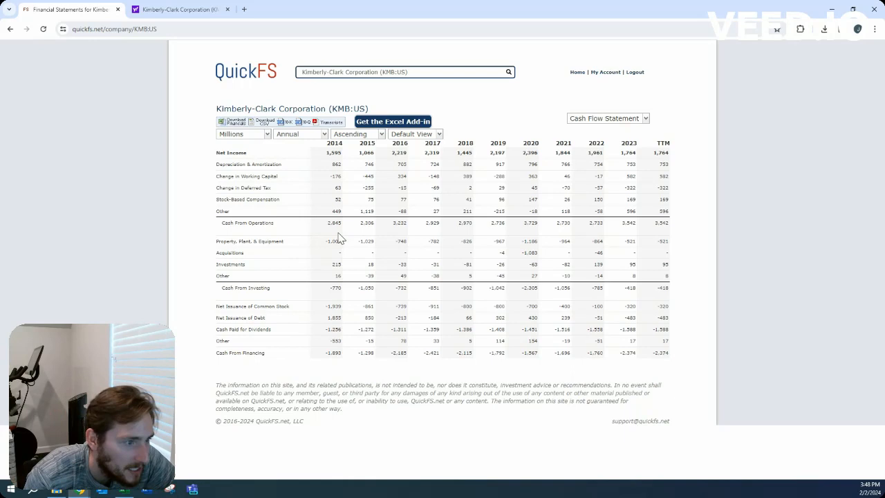
mouse_move(483, 234)
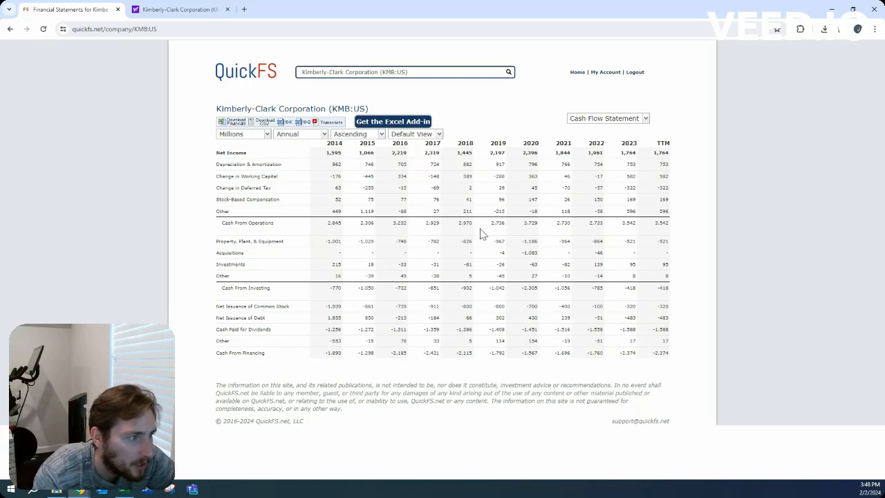
mouse_move(367, 222)
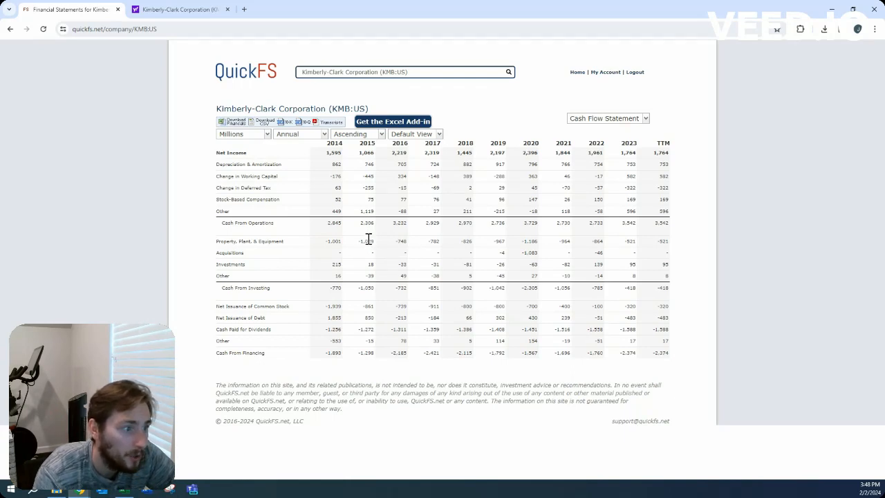
mouse_move(384, 244)
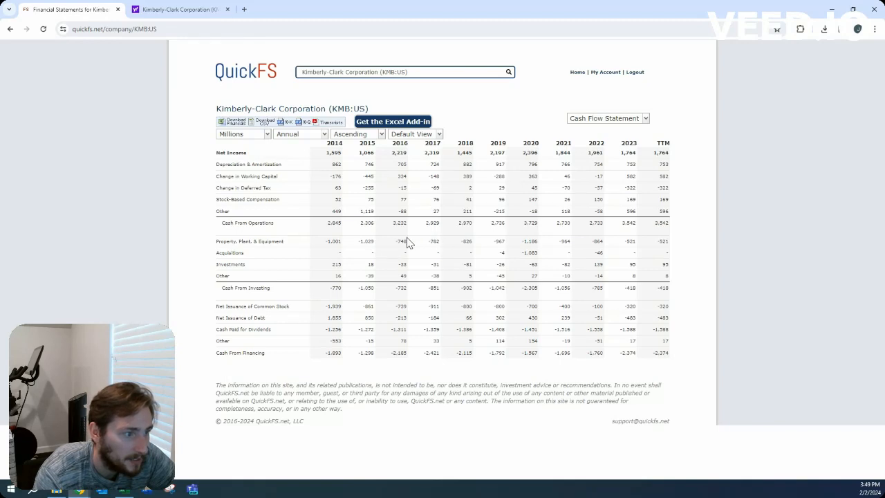
mouse_move(401, 239)
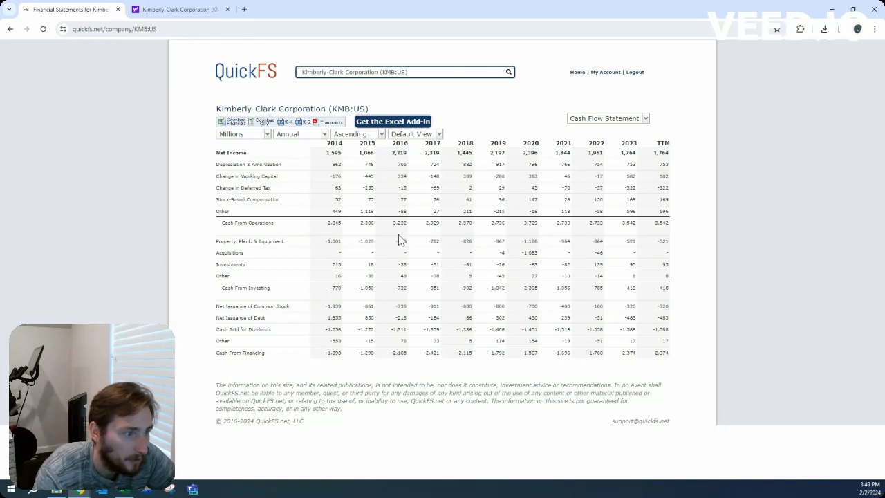
mouse_move(547, 249)
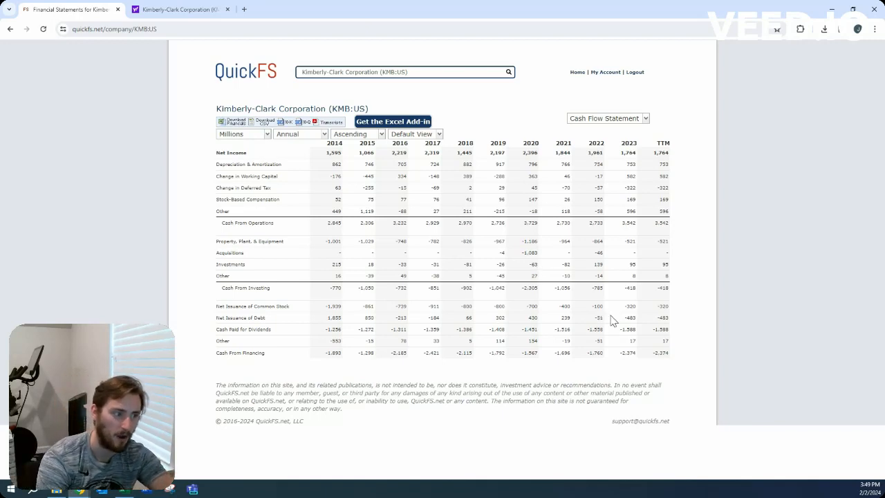
mouse_move(664, 332)
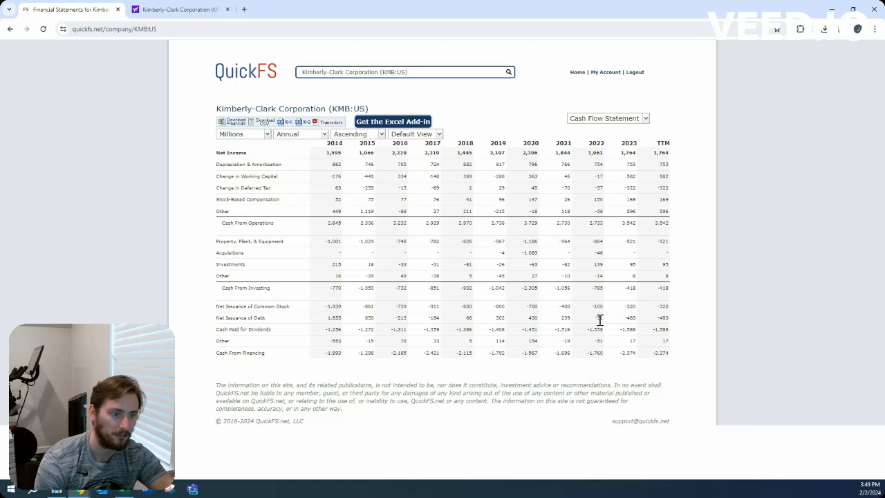
mouse_move(573, 321)
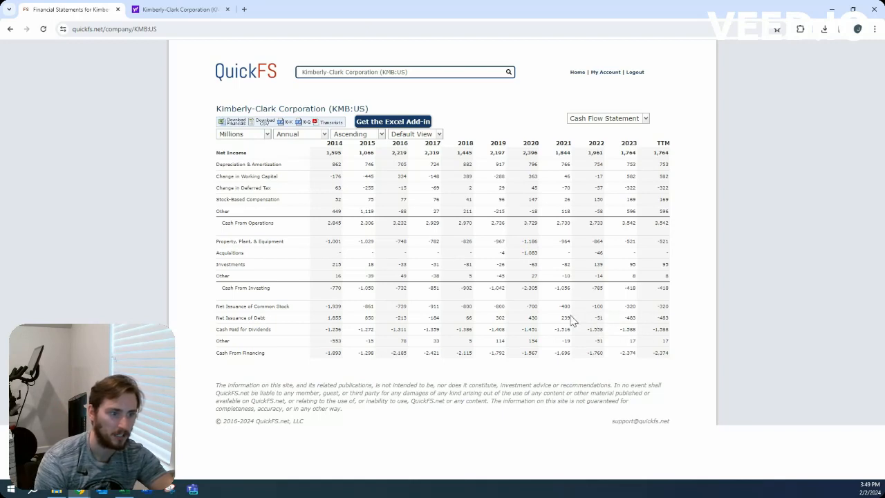
mouse_move(619, 323)
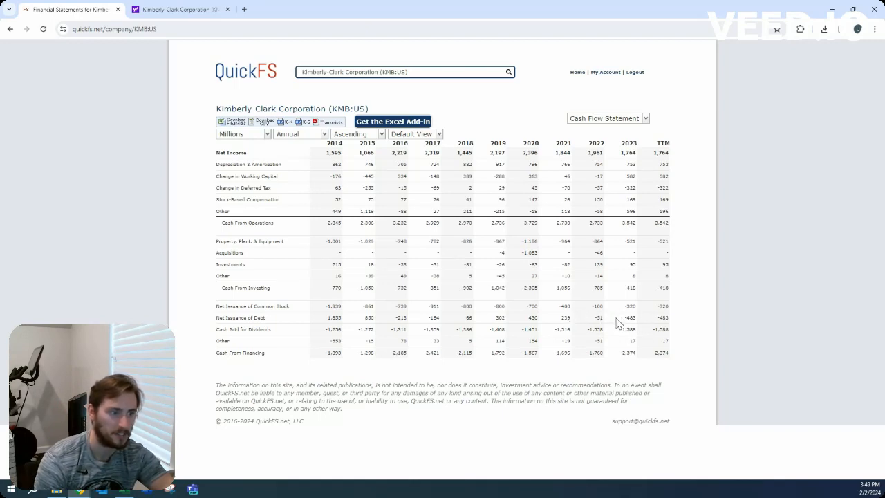
mouse_move(501, 301)
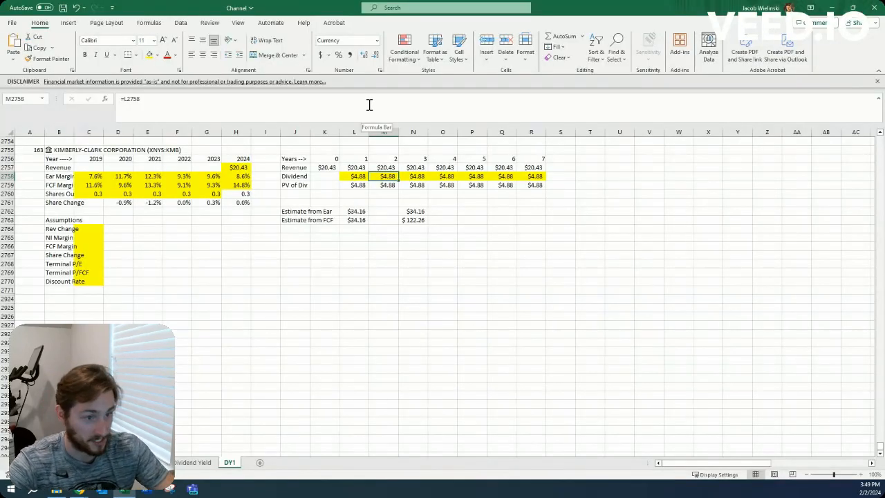
Project the dividend growing 1% yearly with =L2758*1.01 filled across to year 7
type("=L2758*1.01")
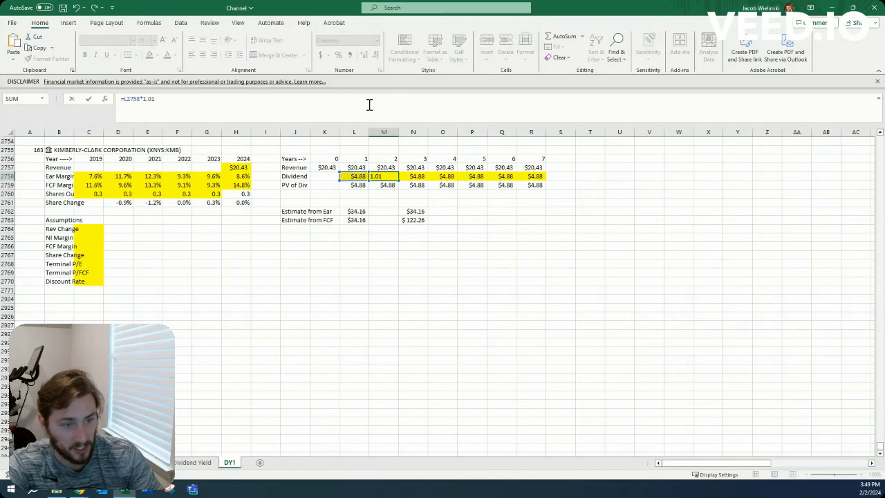
key("Enter")
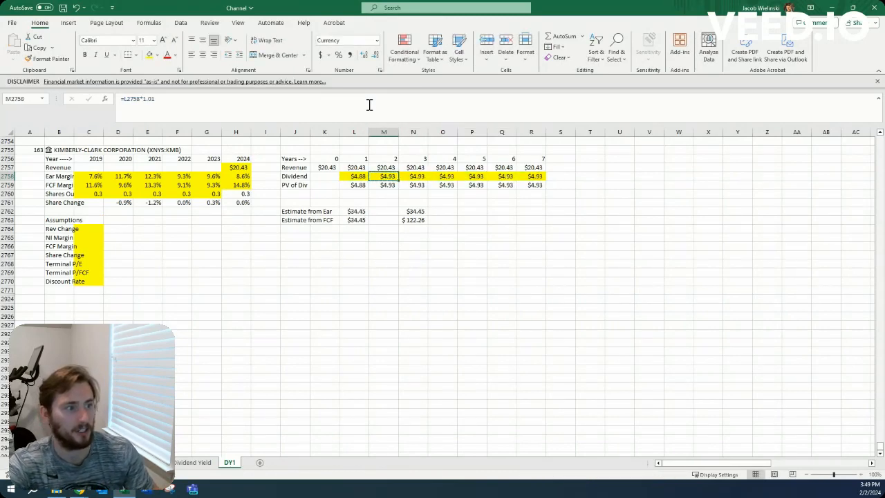
left_click_drag(385, 176, 531, 176)
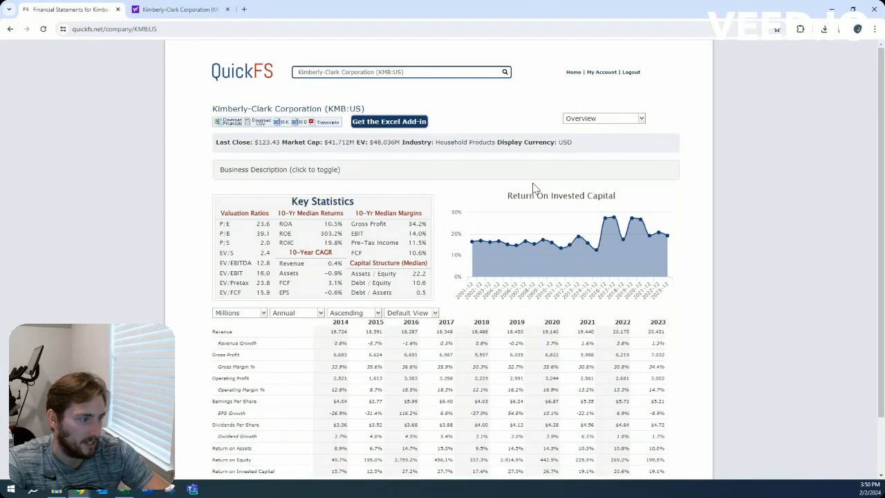
Set the revenue growth assumption to 1.0% and the terminal P/E to 12
left_click(74, 490)
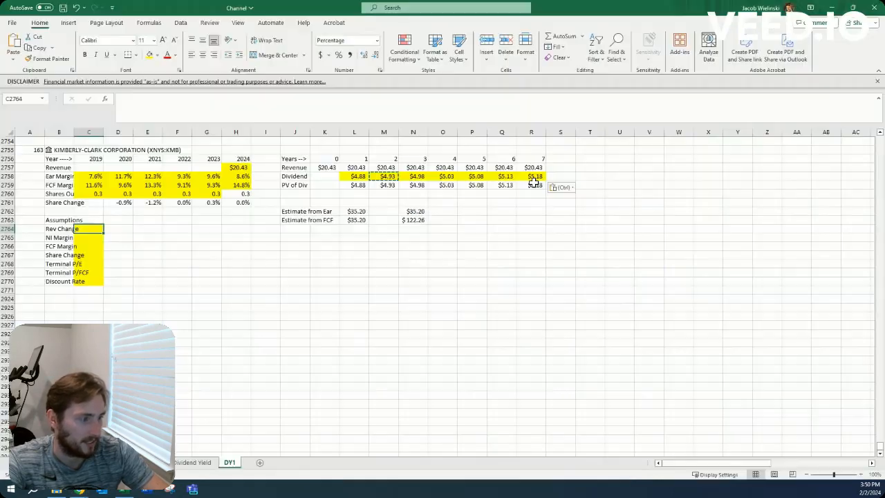
type("1.0%")
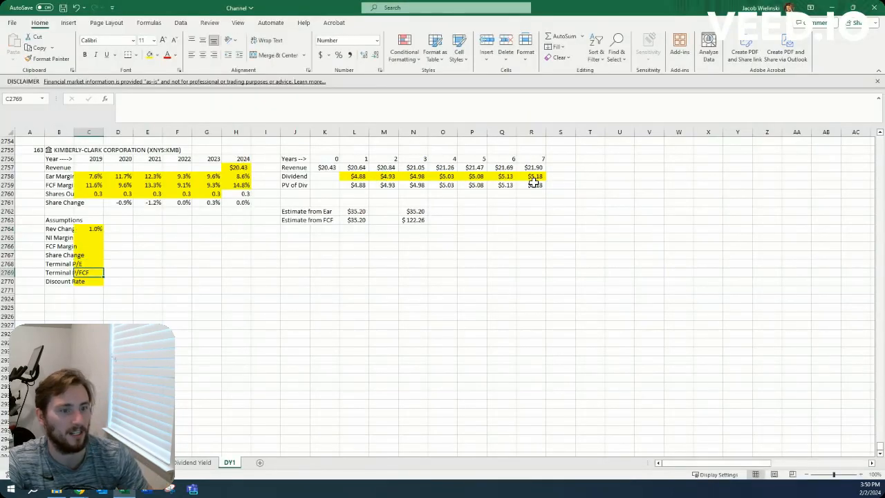
type("1")
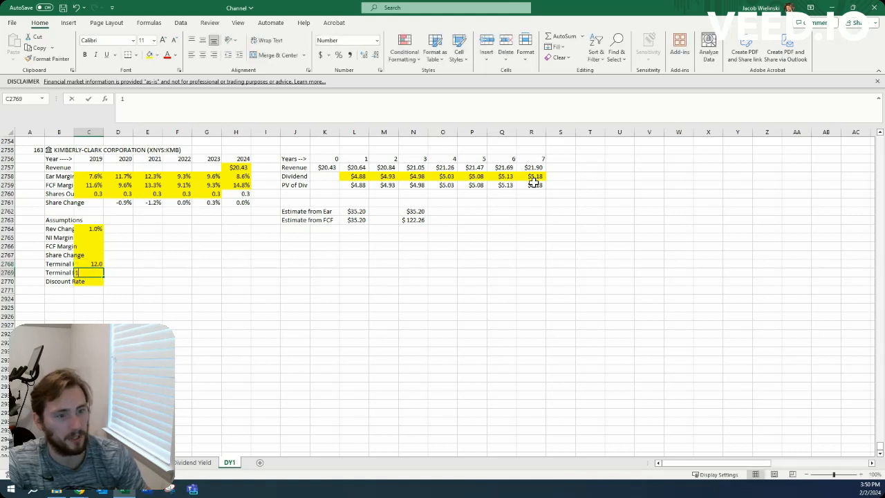
type("12")
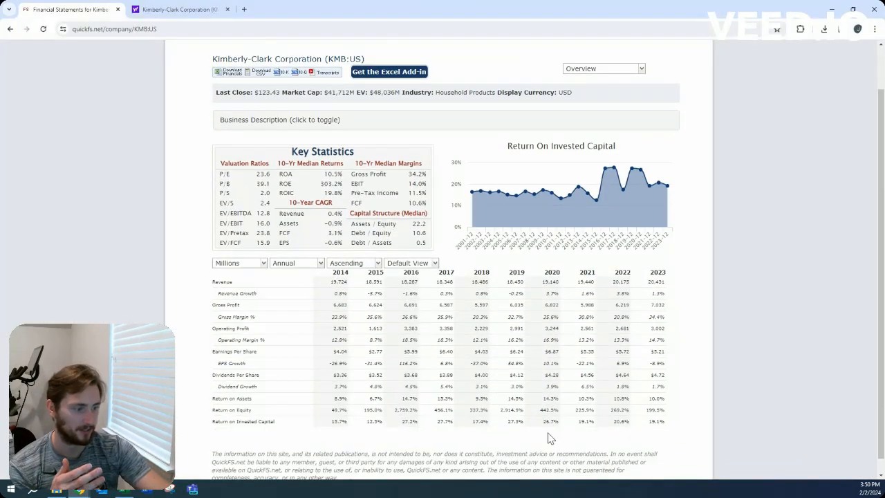
Toggle Kimberly-Clark's business description open and closed on the overview page
scroll("down", 3)
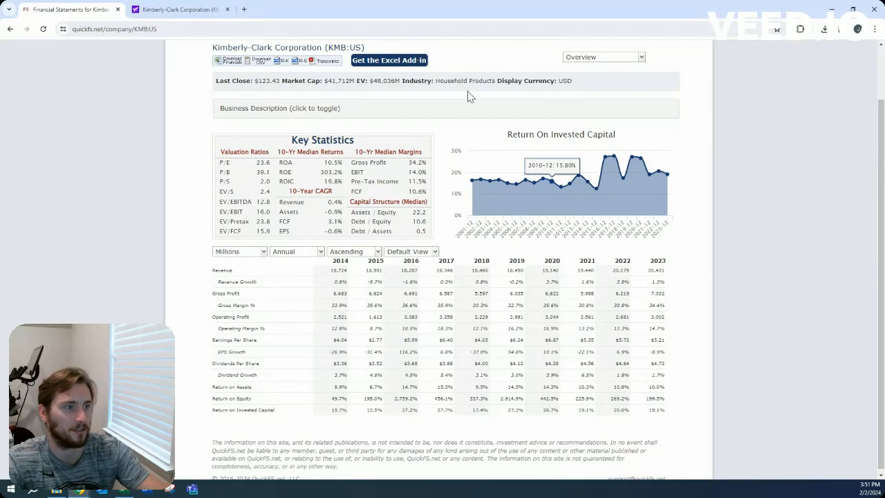
left_click(280, 108)
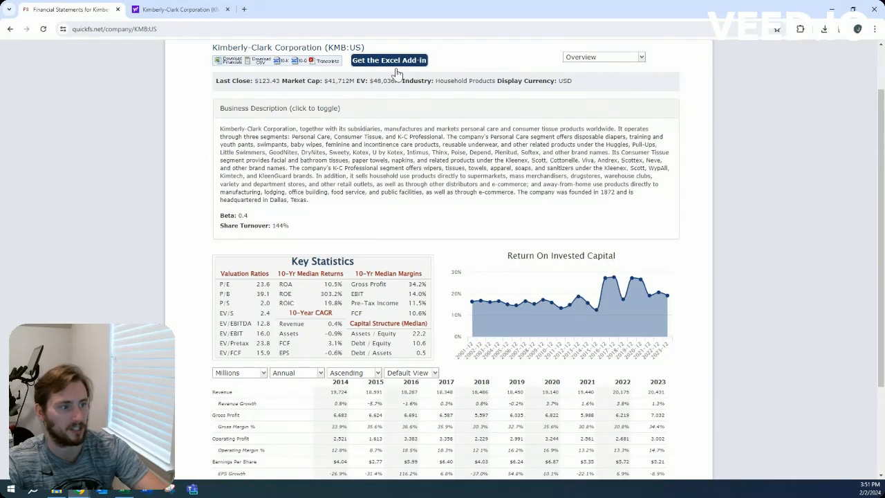
mouse_move(712, 128)
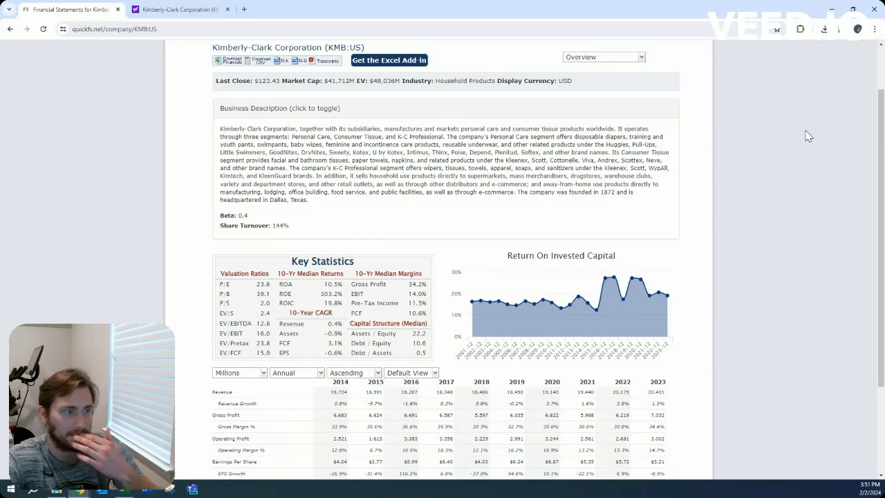
left_click(279, 107)
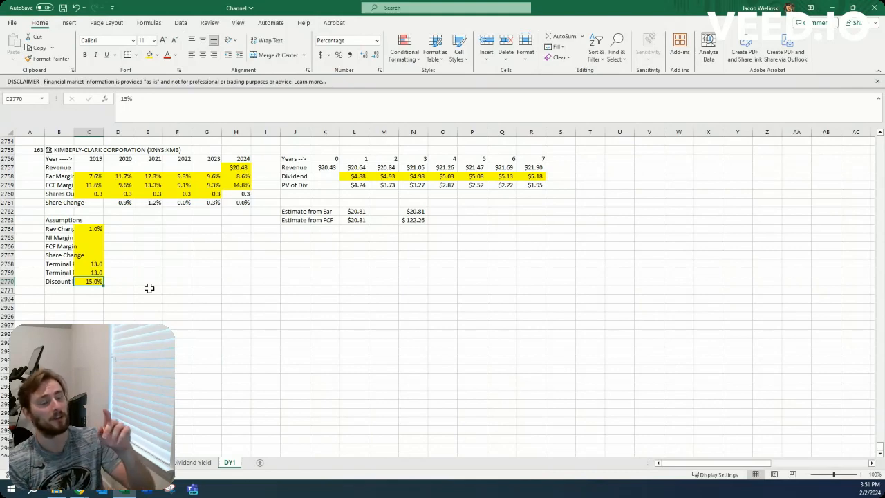
mouse_move(96, 194)
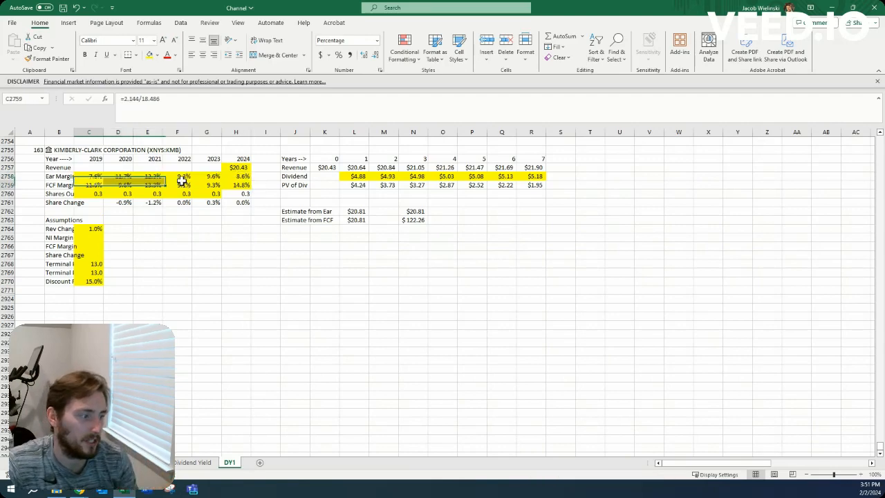
Inspect how the historical margin figures are calculated in the model
left_click(88, 238)
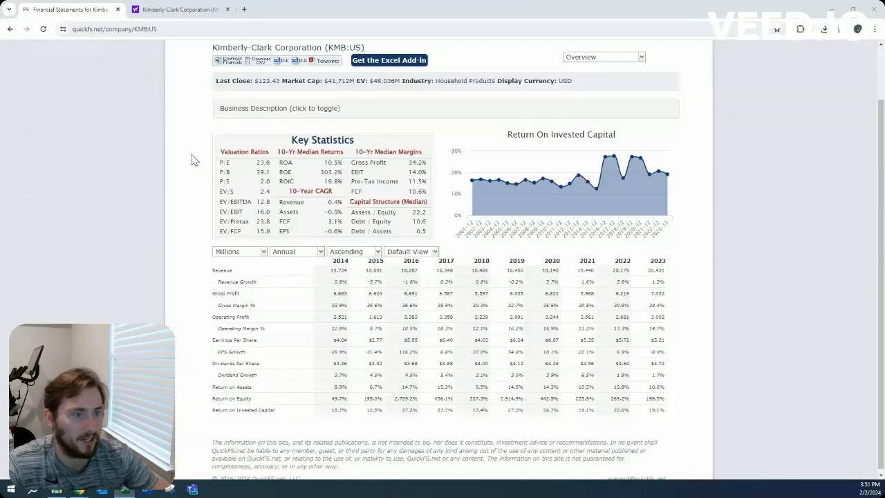
Switch from the overview to Kimberly-Clark's annual cash flow statement
left_click(602, 57)
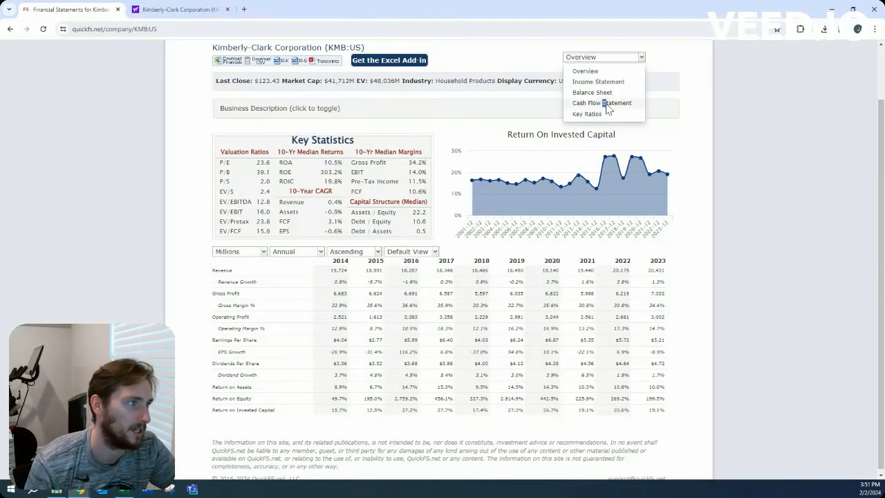
left_click(602, 103)
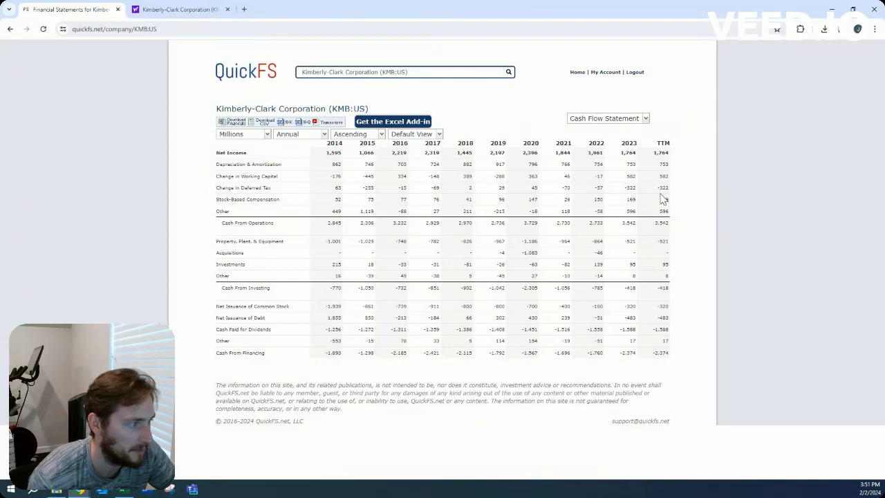
mouse_move(683, 213)
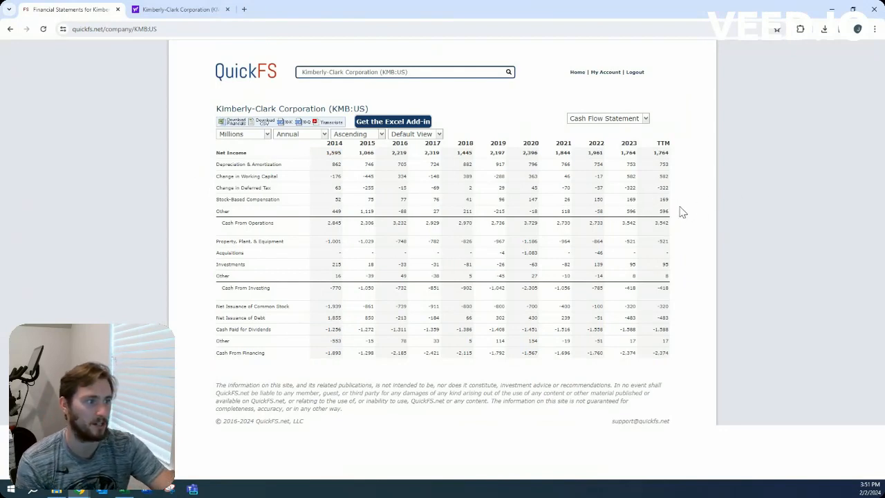
mouse_move(838, 336)
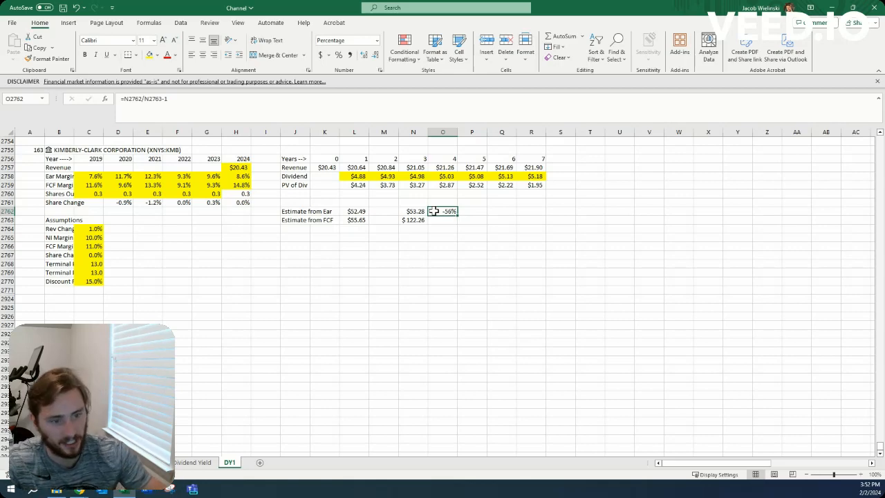
Compute the required price drop, try 18x and 14x multiples, then revert to 1% growth and 12x
left_click(88, 228)
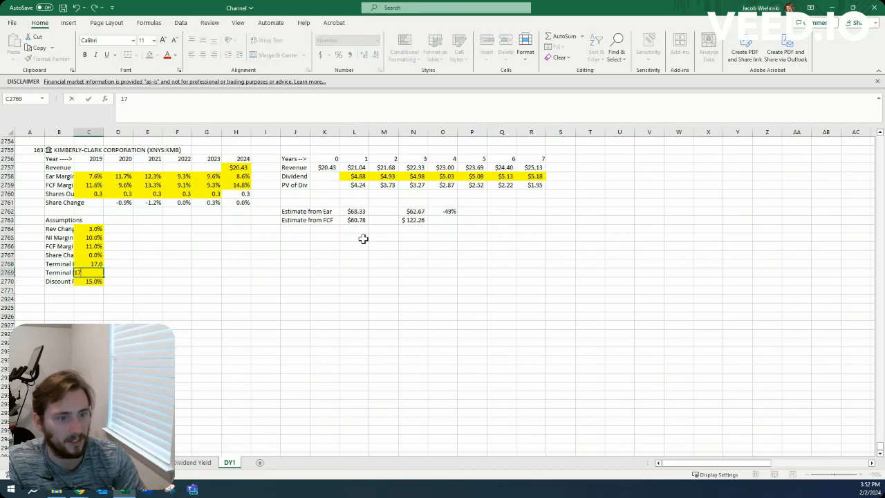
type("18.0")
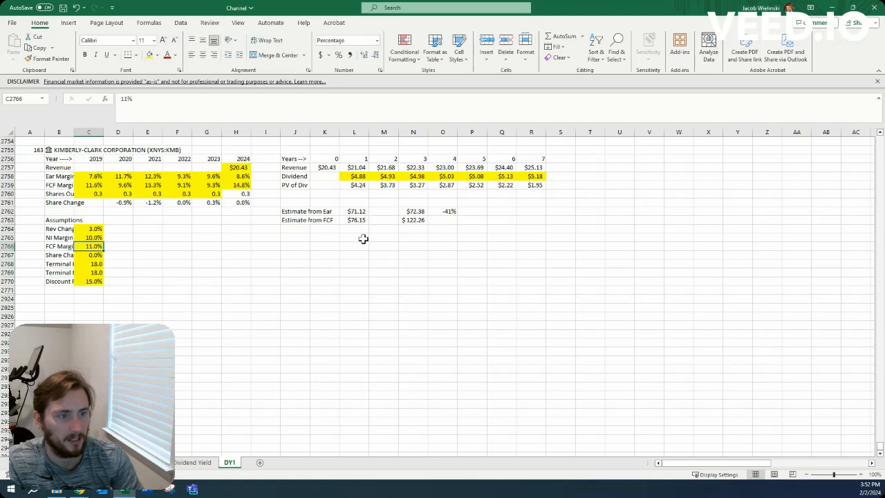
type("14")
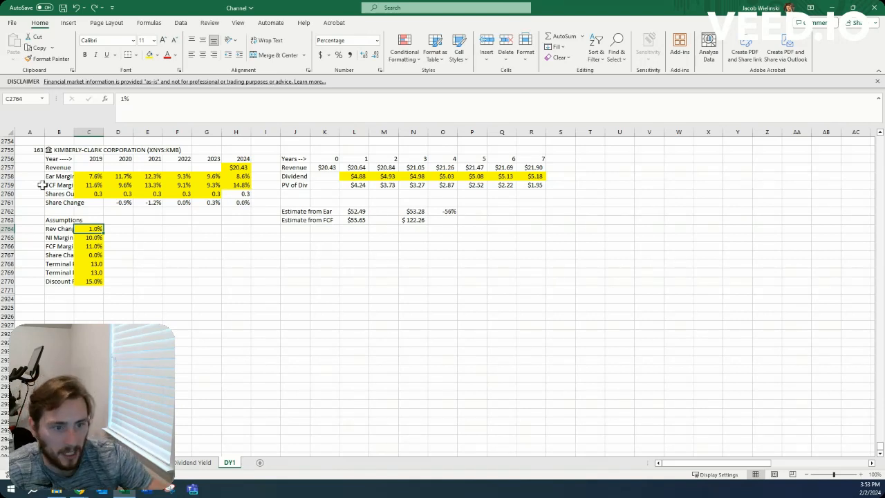
left_click(30, 194)
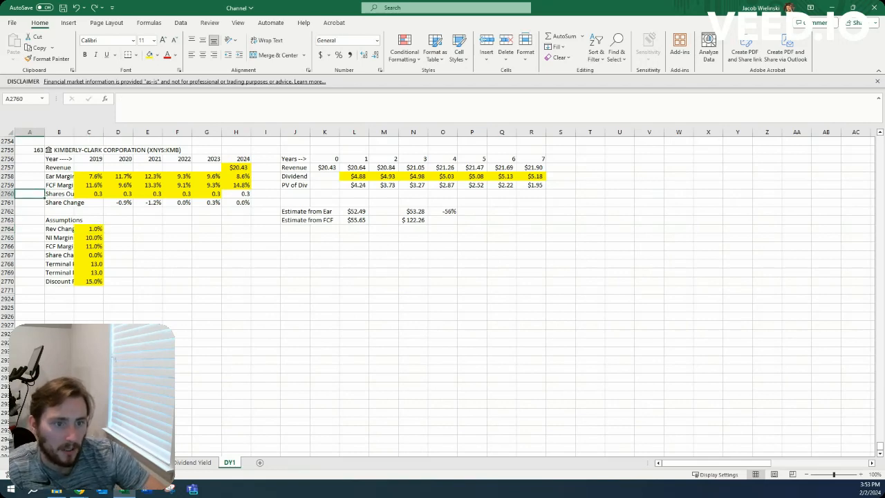